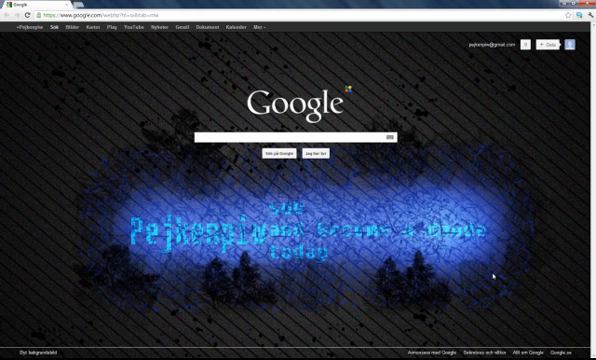
{"action": "mouse_move", "coordinate": [520, 140]}
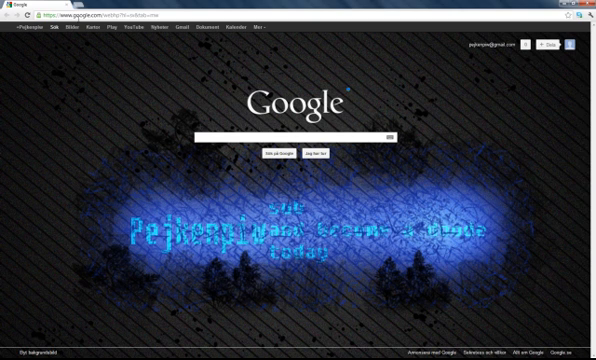
Go from the Google homepage into the Gmail inbox and reach its theme settings
{"action": "left_click", "coordinate": [150, 24]}
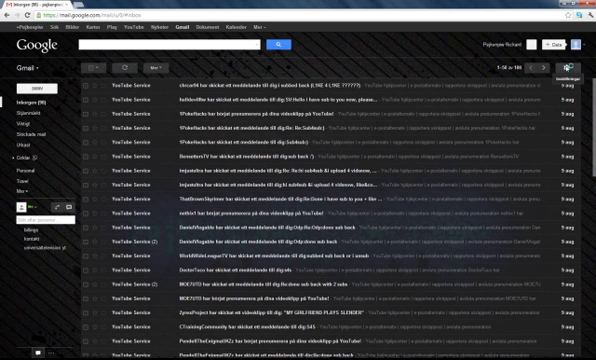
{"action": "left_click", "coordinate": [562, 68]}
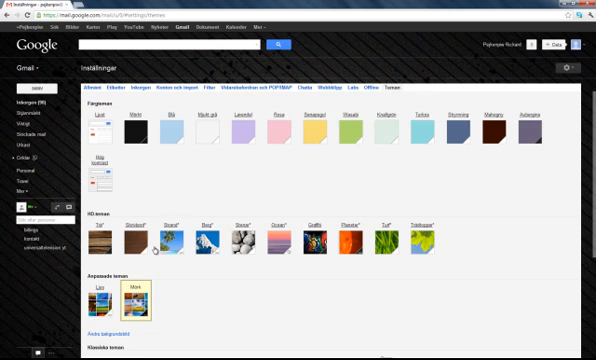
Scroll the theme gallery and start a custom background upload from the computer
{"action": "scroll", "scroll_direction": "down", "scroll_amount": 3}
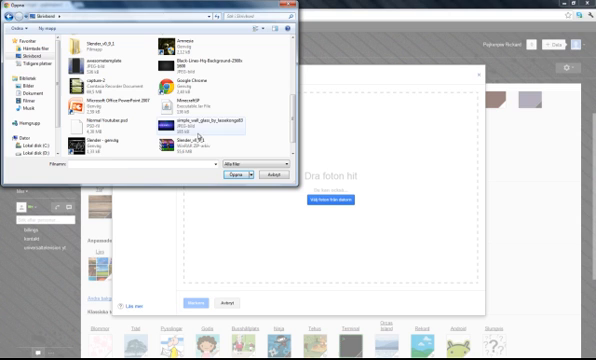
{"action": "left_click", "coordinate": [100, 148]}
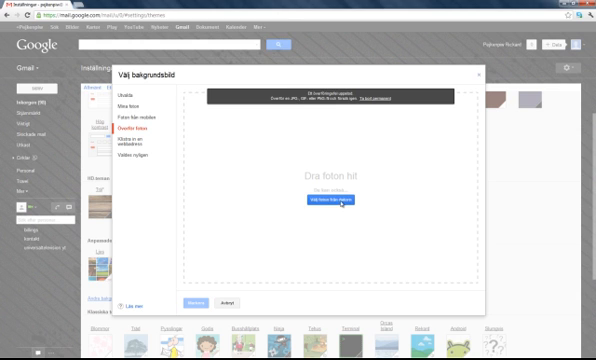
Choose a photo from the computer as the Gmail theme background
{"action": "left_click", "coordinate": [316, 204]}
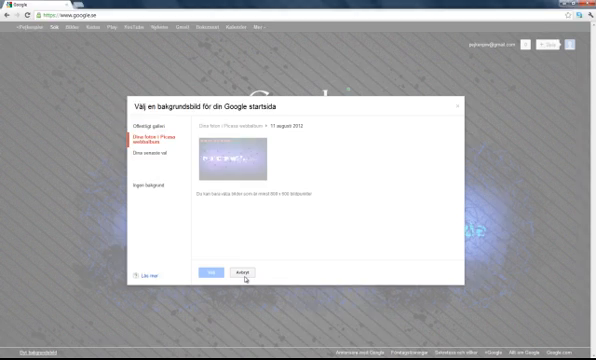
Apply the uploaded picture as the Google homepage background
{"action": "left_click", "coordinate": [248, 270]}
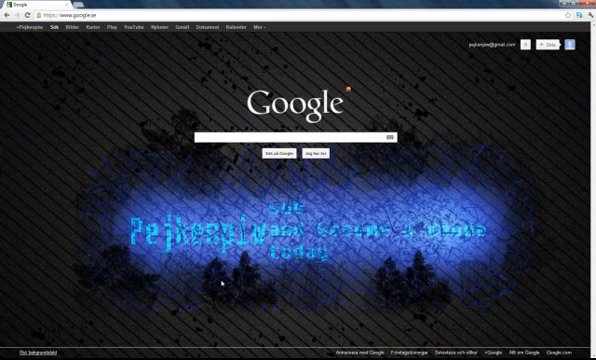